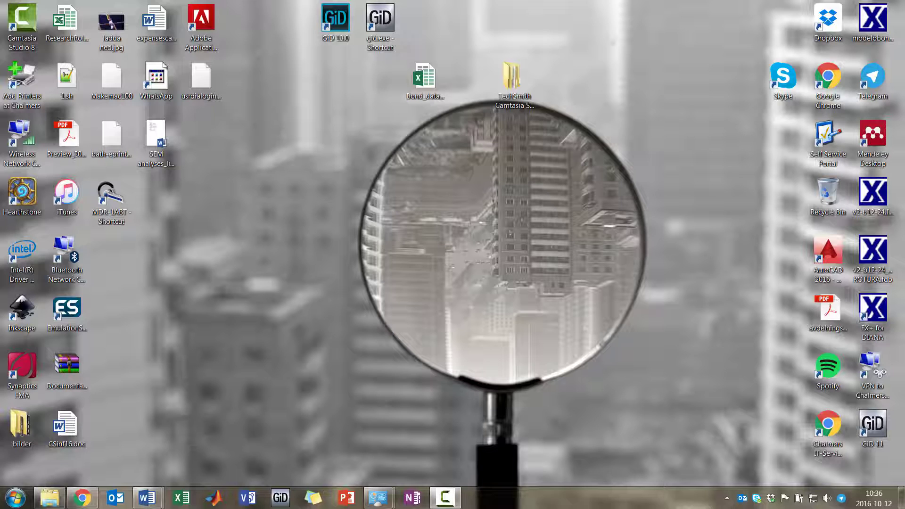
Open the Windows Start menu from the taskbar to reach the program list
left_click(12, 497)
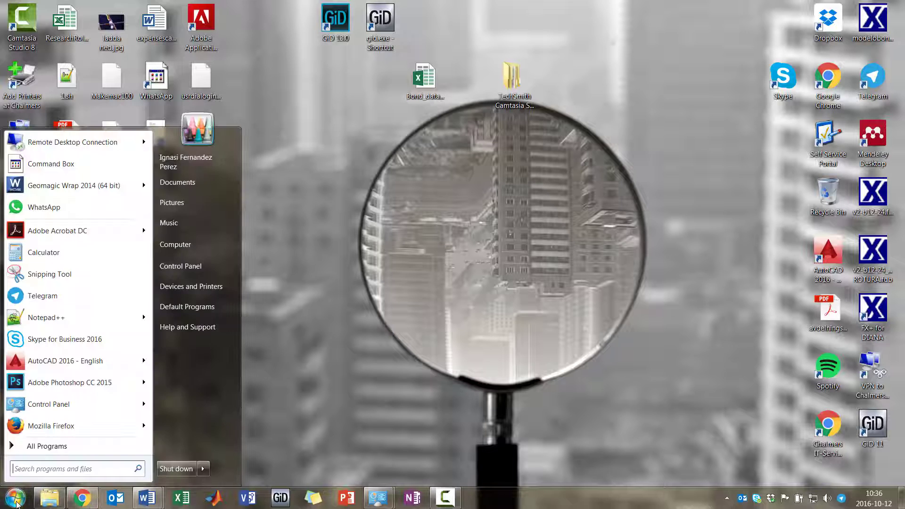
mouse_move(51, 455)
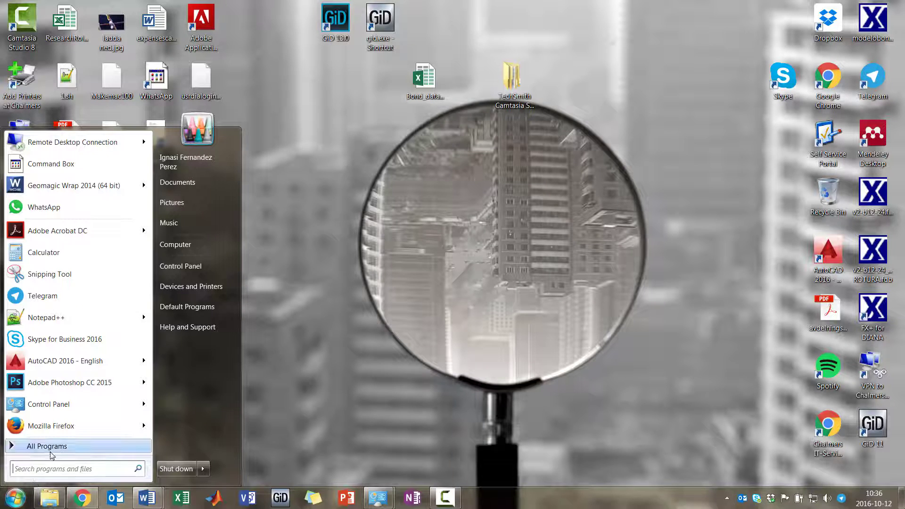